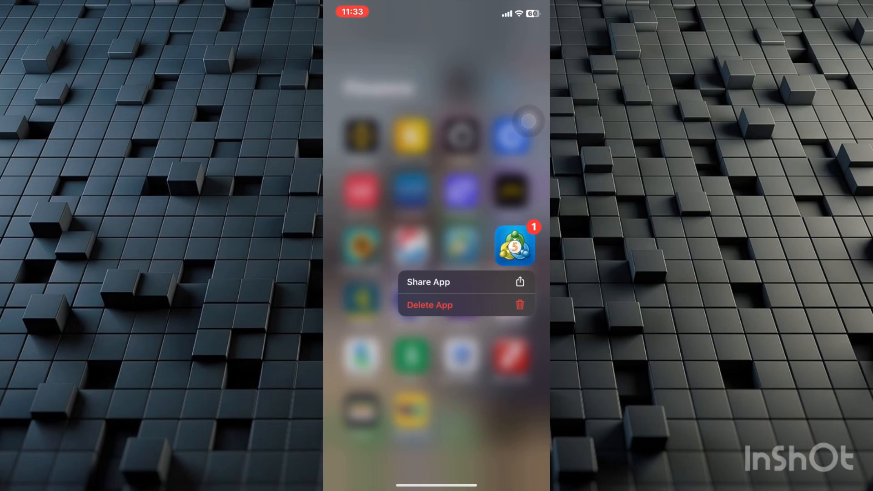
- Look up the MT5 account's login details in the Exness app's account settings
click(434, 445)
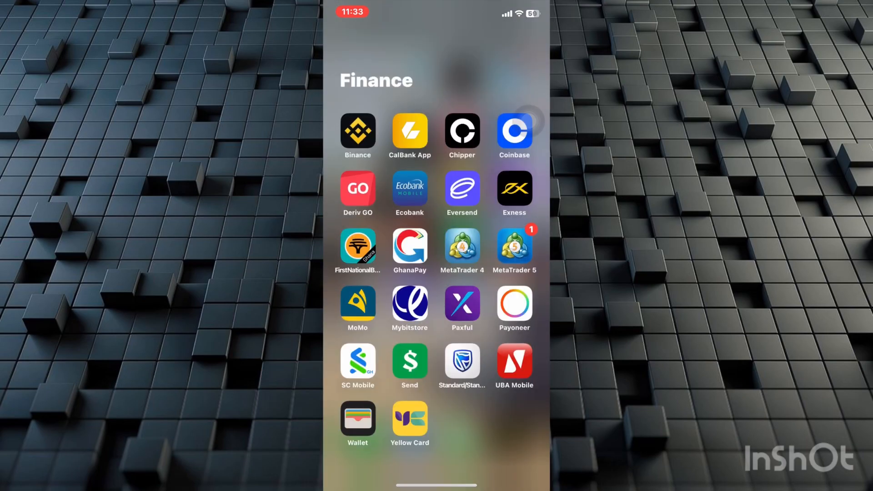
click(513, 247)
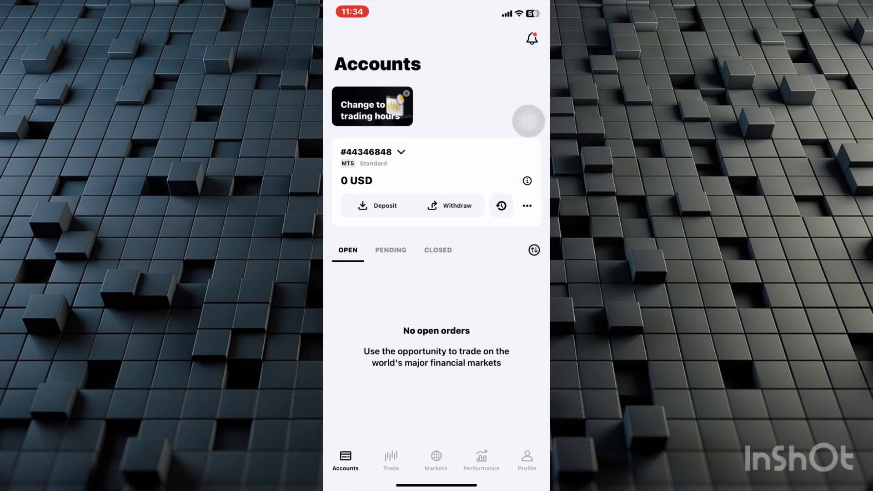
click(526, 205)
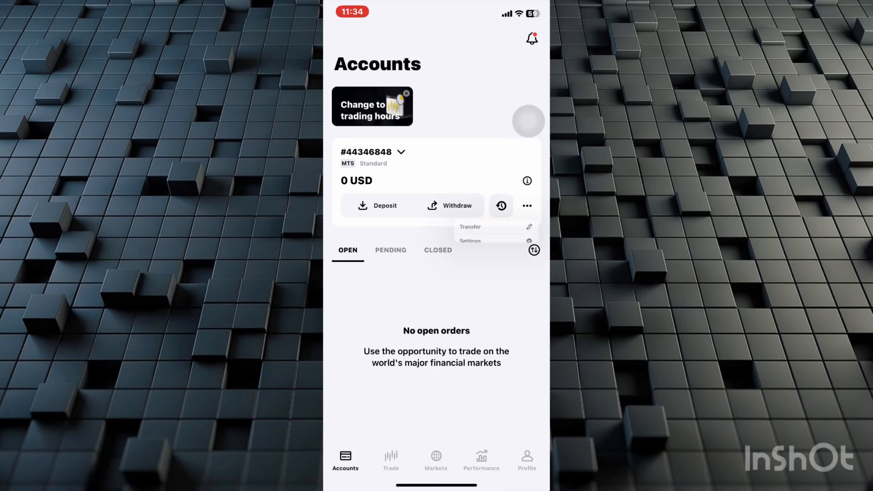
click(469, 240)
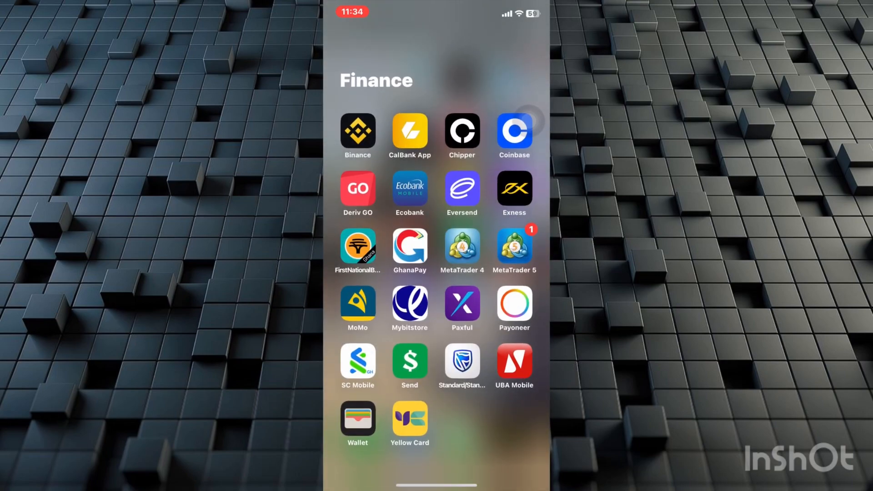
- In MetaTrader 5, go from Settings to saved accounts and start adding a new account
click(514, 246)
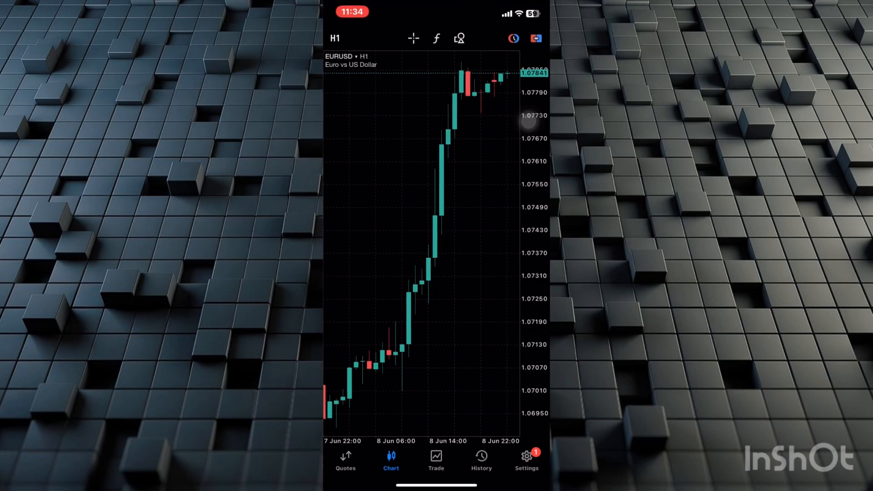
click(526, 461)
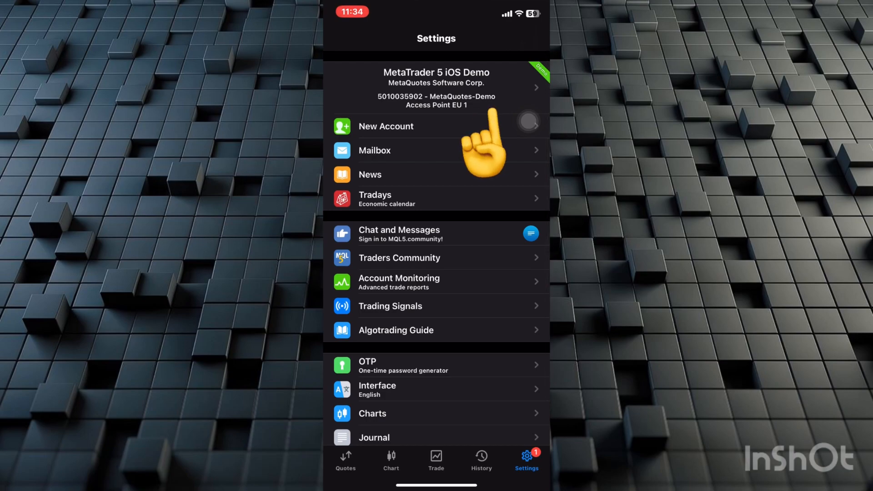
click(436, 88)
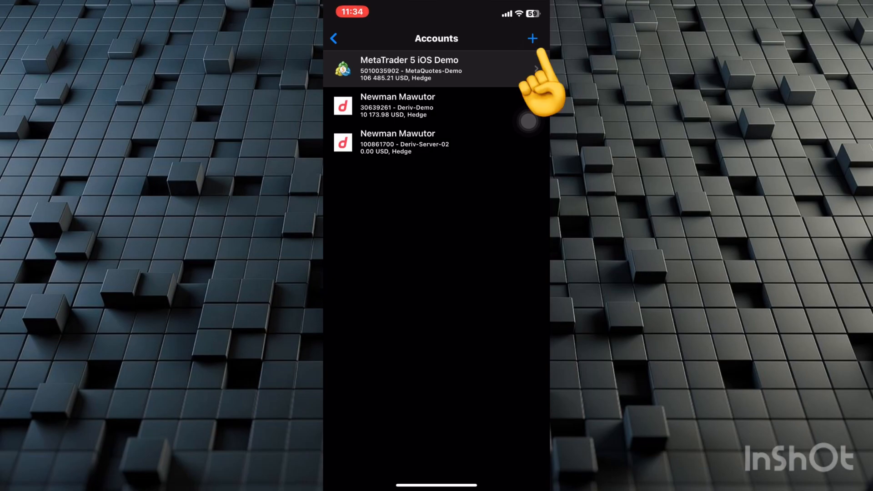
click(532, 38)
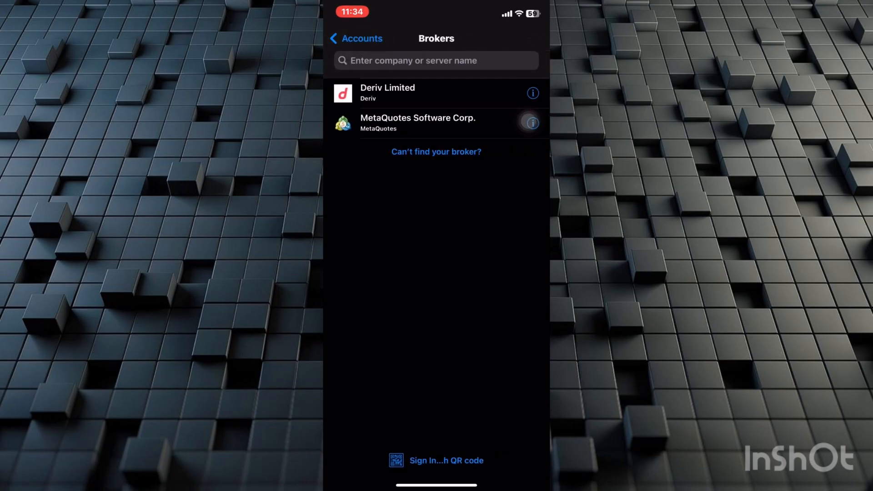
- Search brokers for 'exnes' and choose Exness Technologies Ltd
click(412, 60)
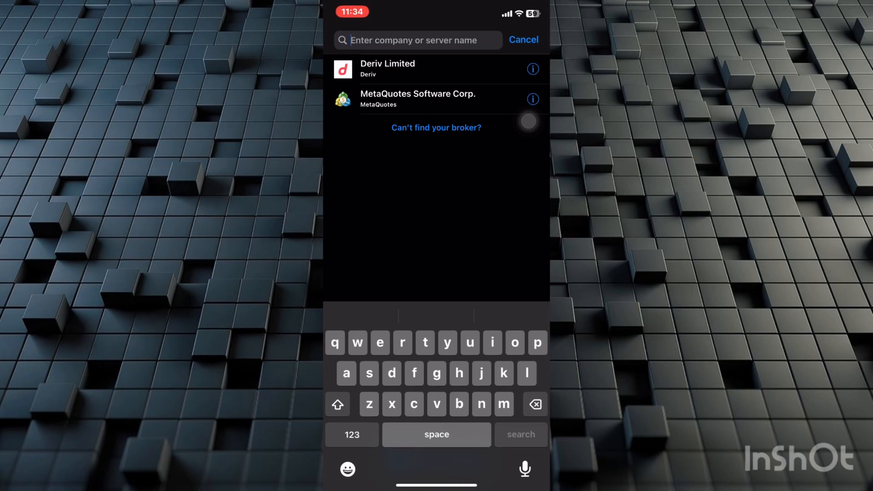
text(exnes)
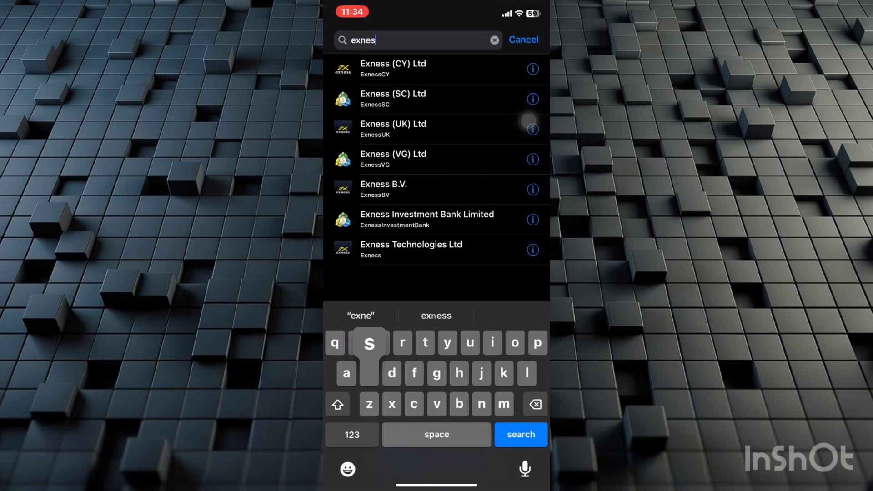
click(410, 250)
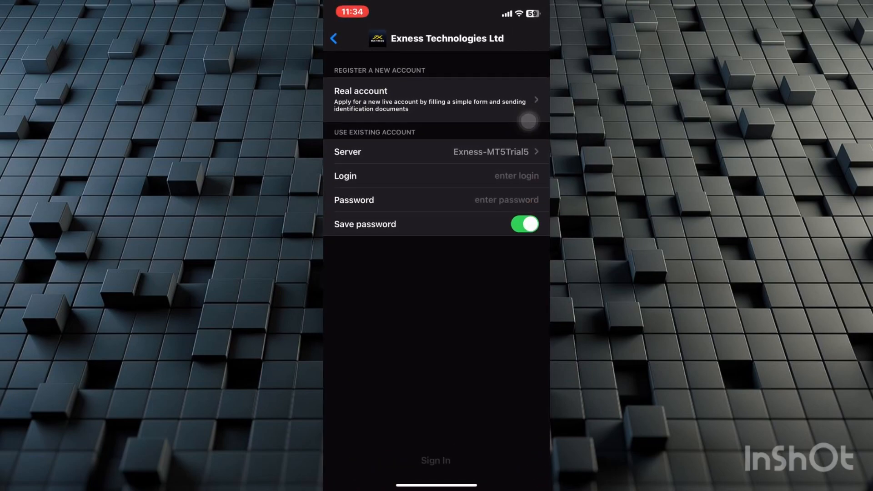
- Scroll the Exness server list and select Exness-MT5Real3
click(436, 152)
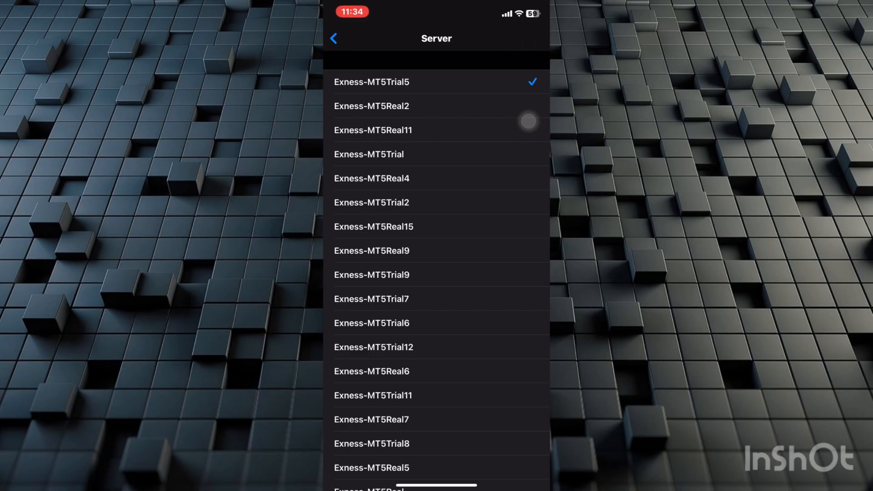
scroll(down, 3)
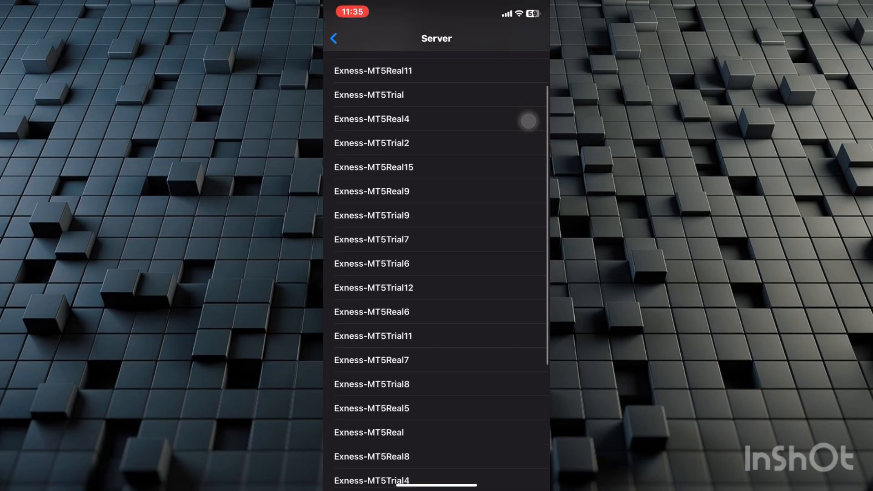
scroll(down, 3)
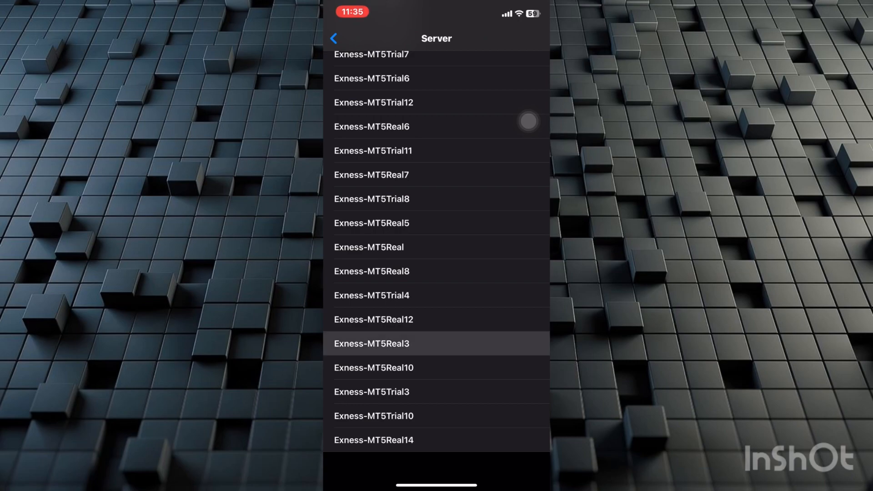
click(371, 344)
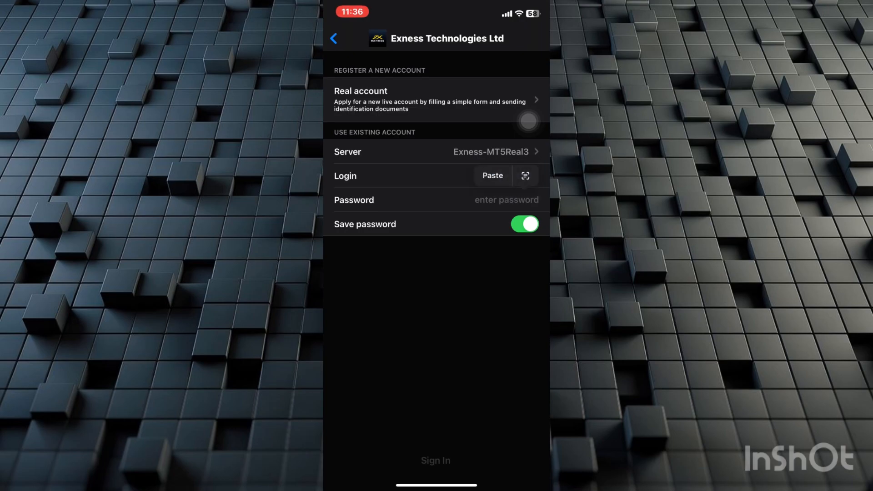
- Fill in the Exness account login number and sign in
click(492, 175)
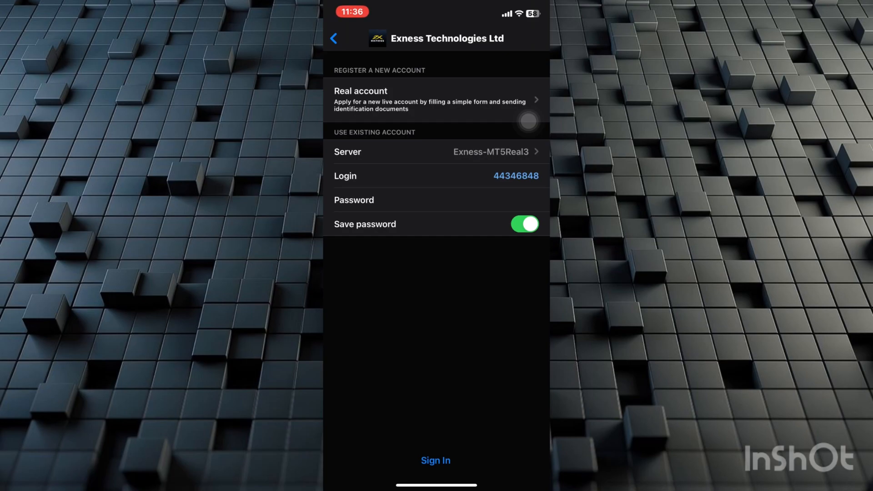
click(436, 460)
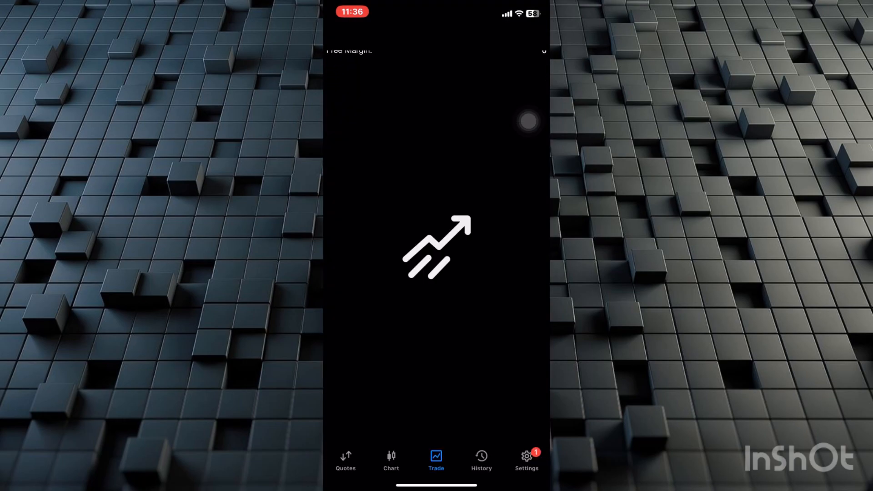
- View the Exness-MT5Real3 account details under Settings, go back, then open the app switcher
click(526, 459)
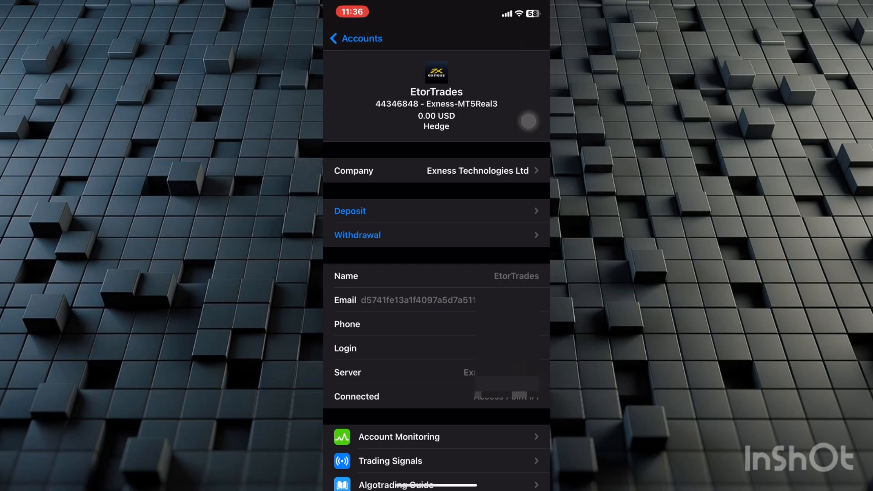
click(356, 38)
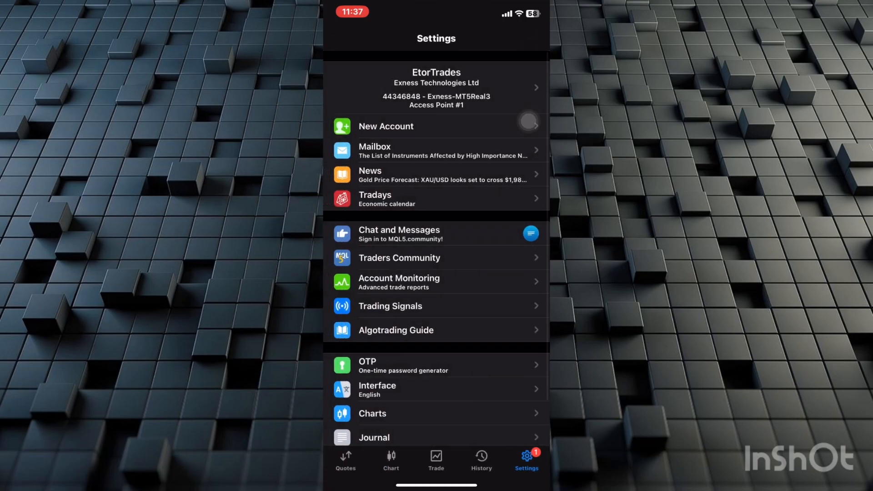
click(436, 461)
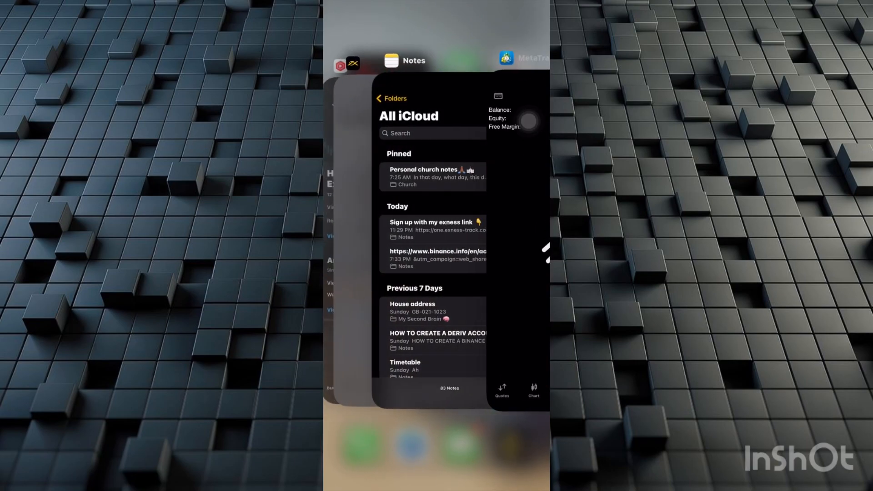
- Switch to the Exness app and go back from Account Settings to Accounts
click(515, 60)
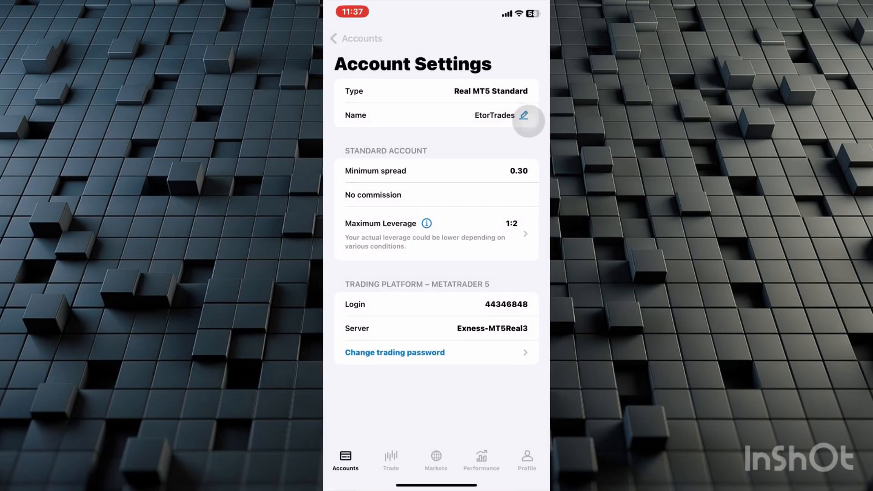
click(355, 38)
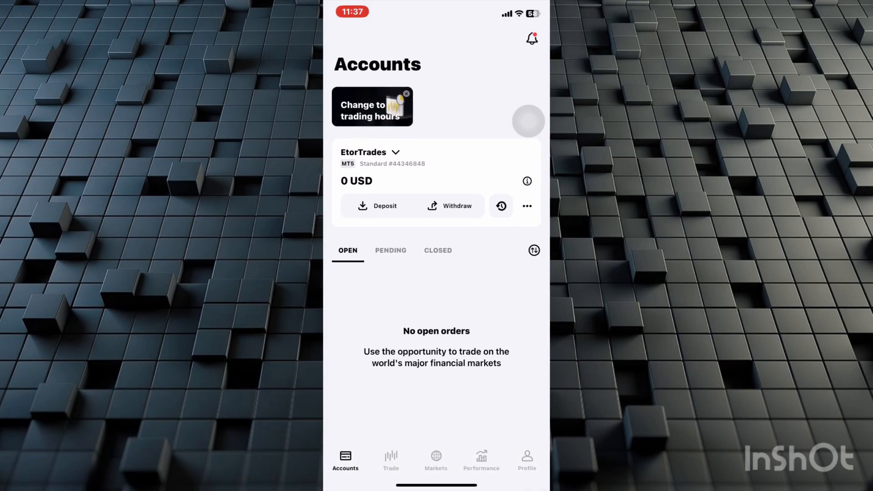